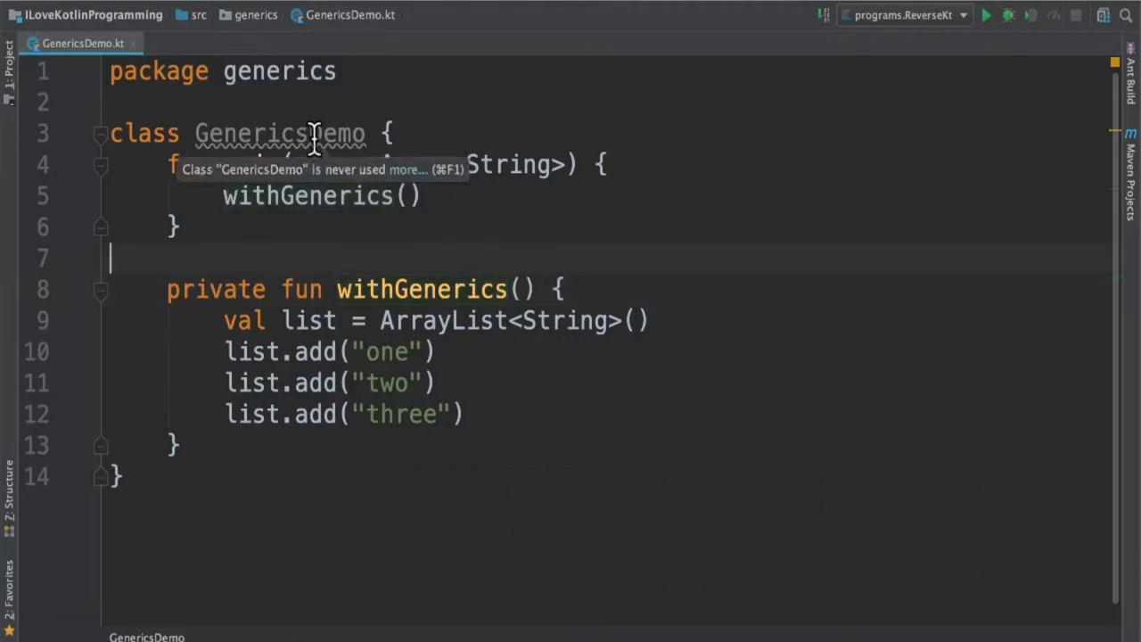
Add list.add(1234) in withGenerics, triggering the String type-mismatch error on 1234
double_click(280, 132)
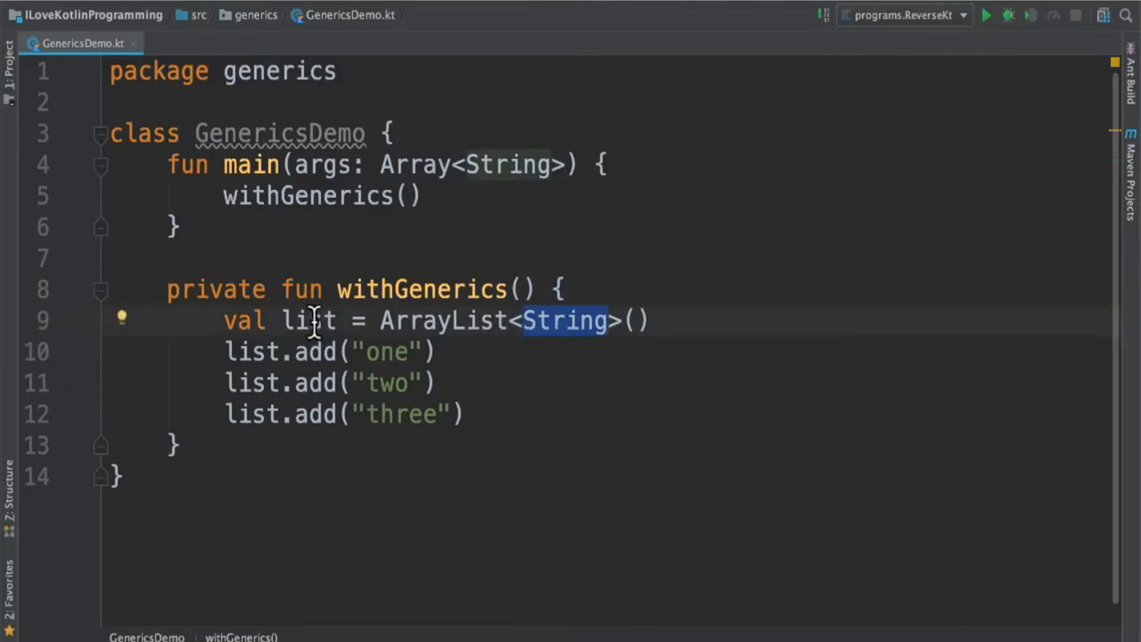
double_click(309, 320)
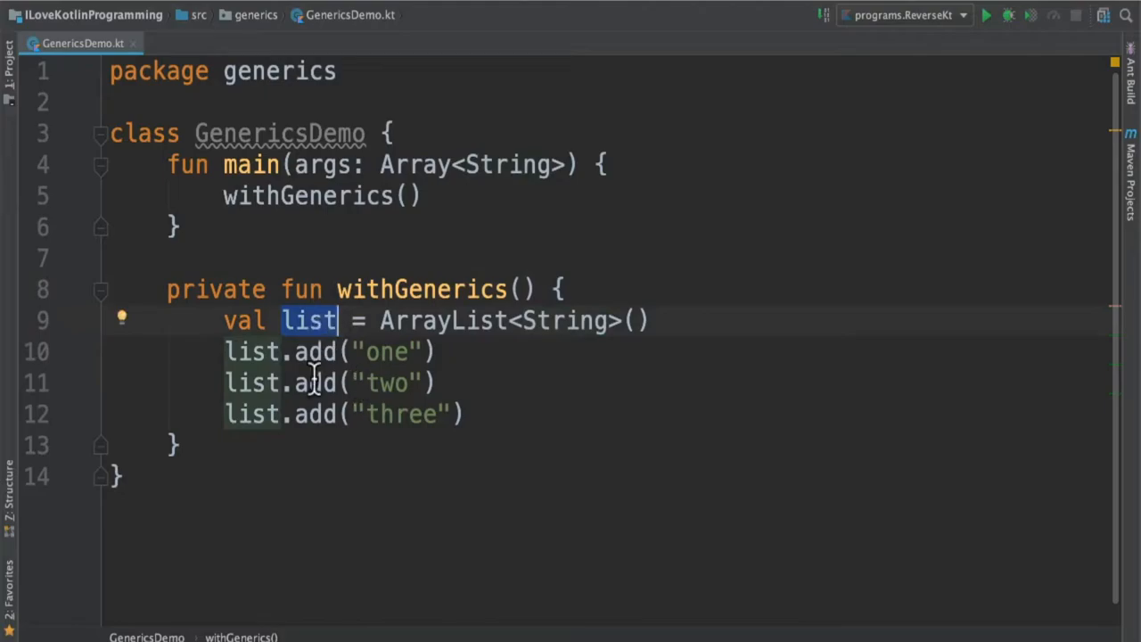
mouse_move(410, 392)
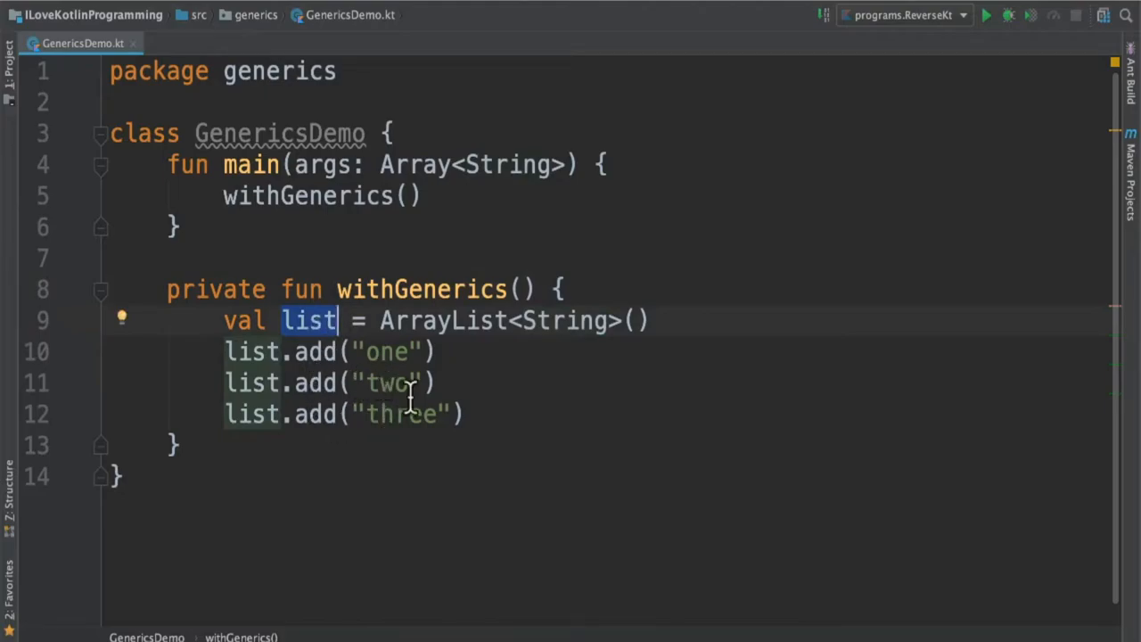
type("list.add(1234)")
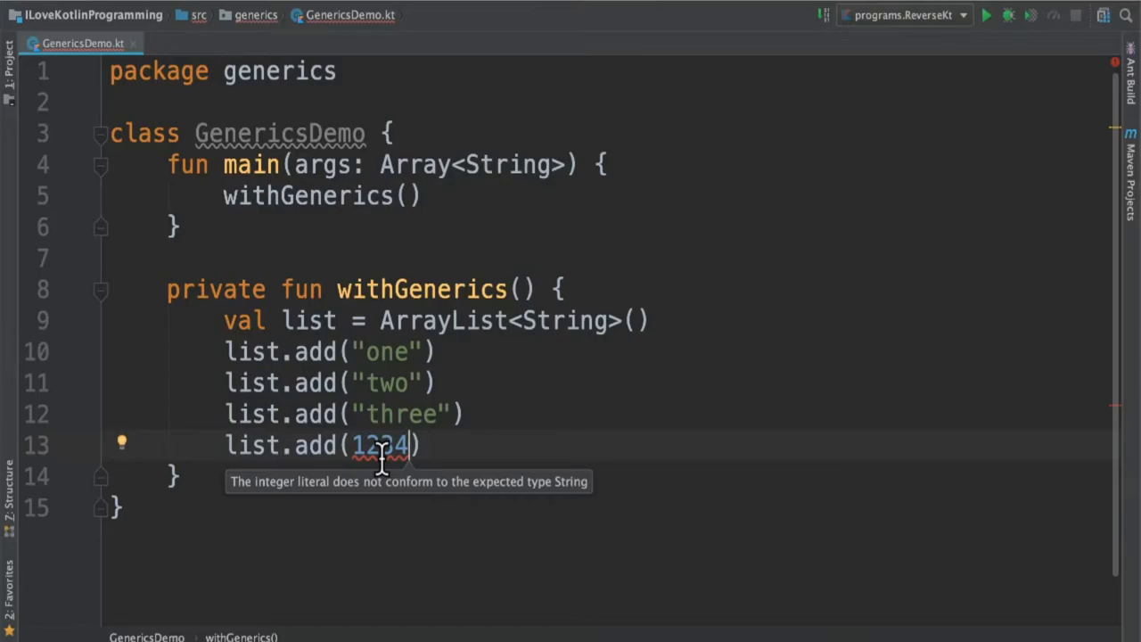
mouse_move(571, 320)
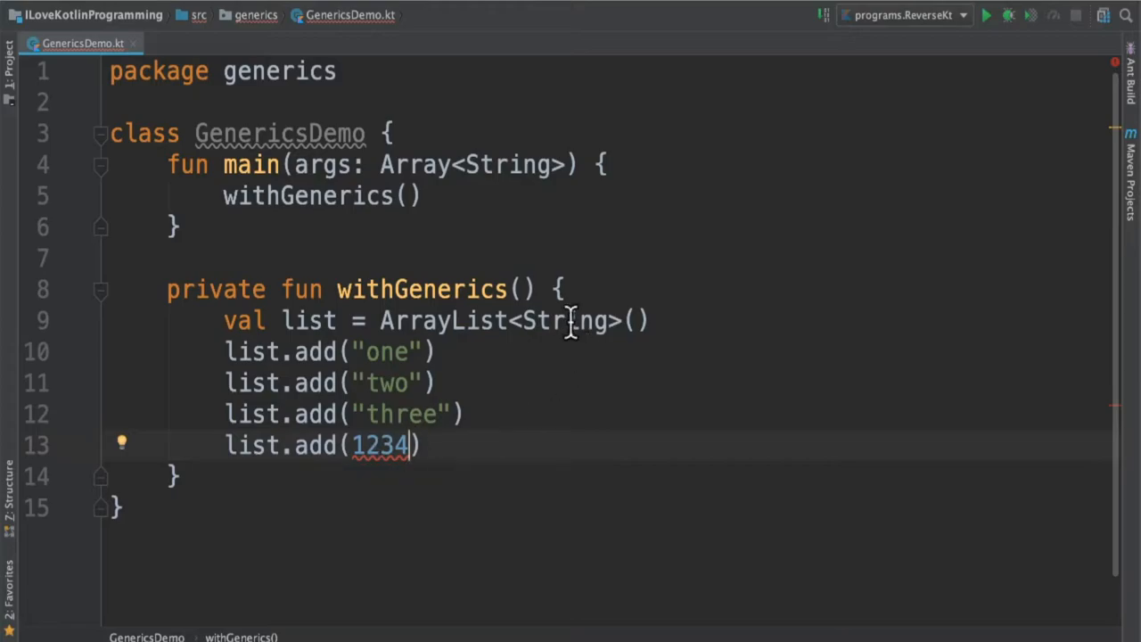
mouse_move(388, 446)
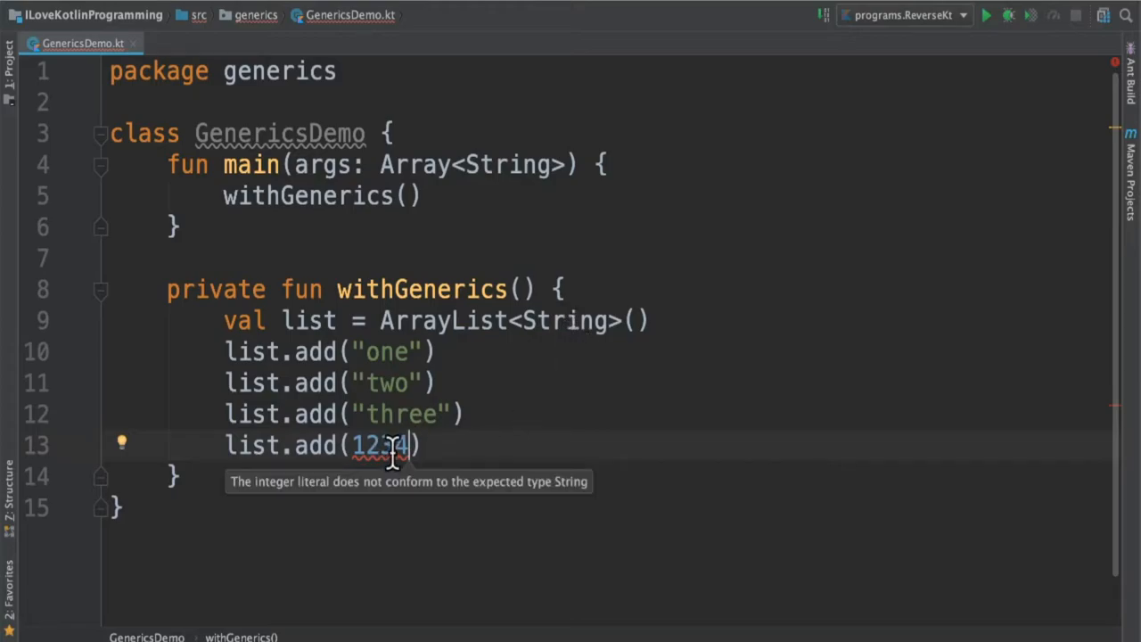
Change the list's String type argument to Int to demonstrate the type change
double_click(561, 320)
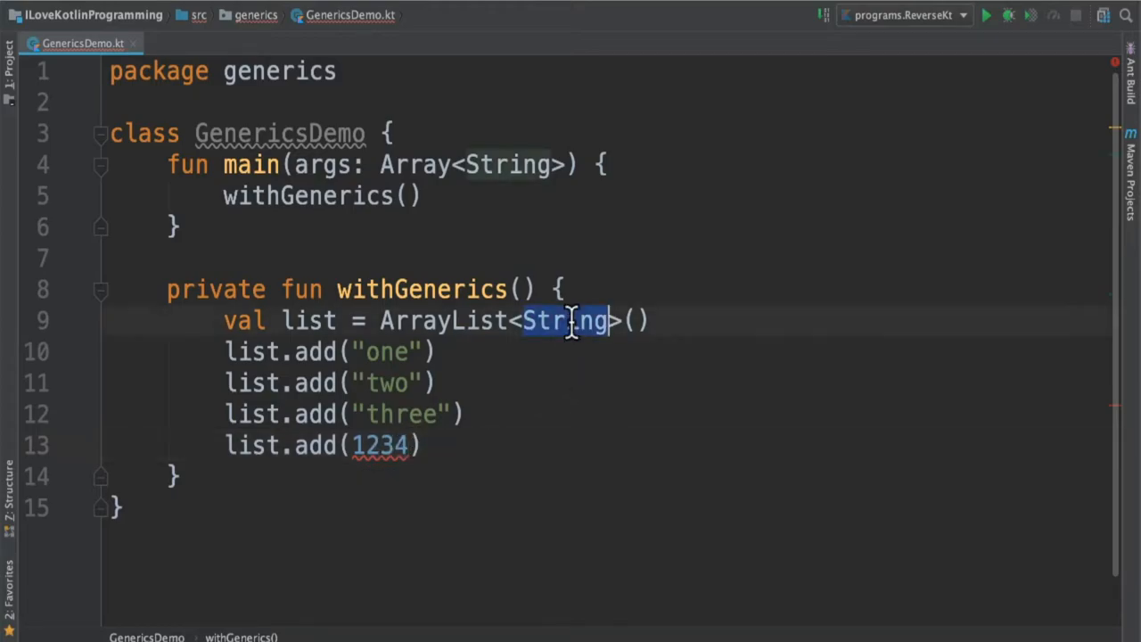
type("Int")
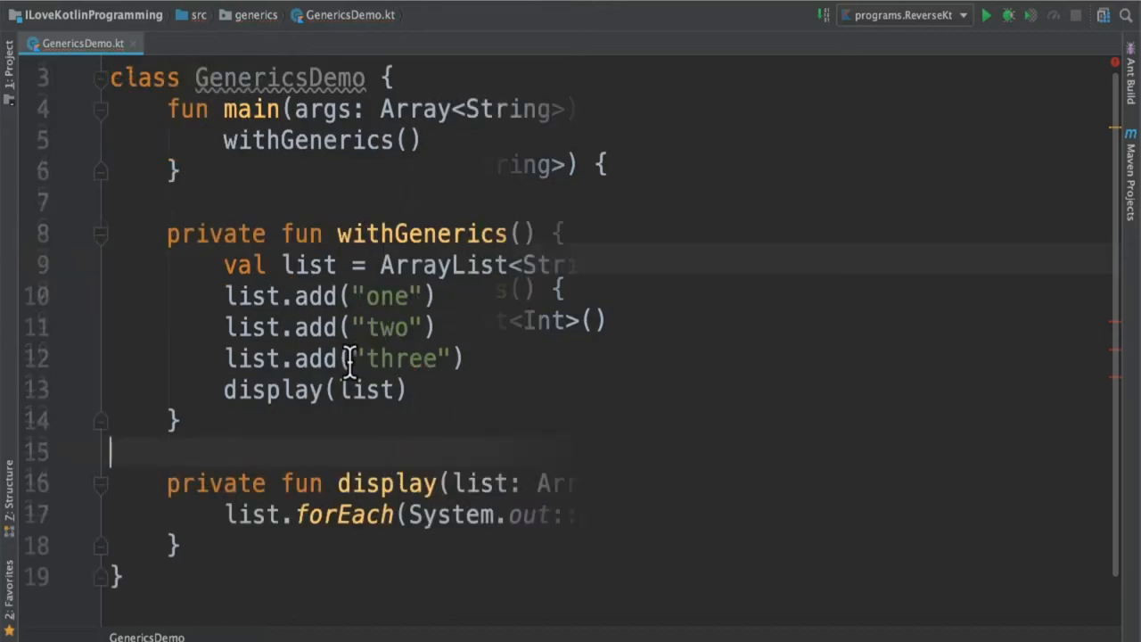
Select the display call name in withGenerics
double_click(272, 390)
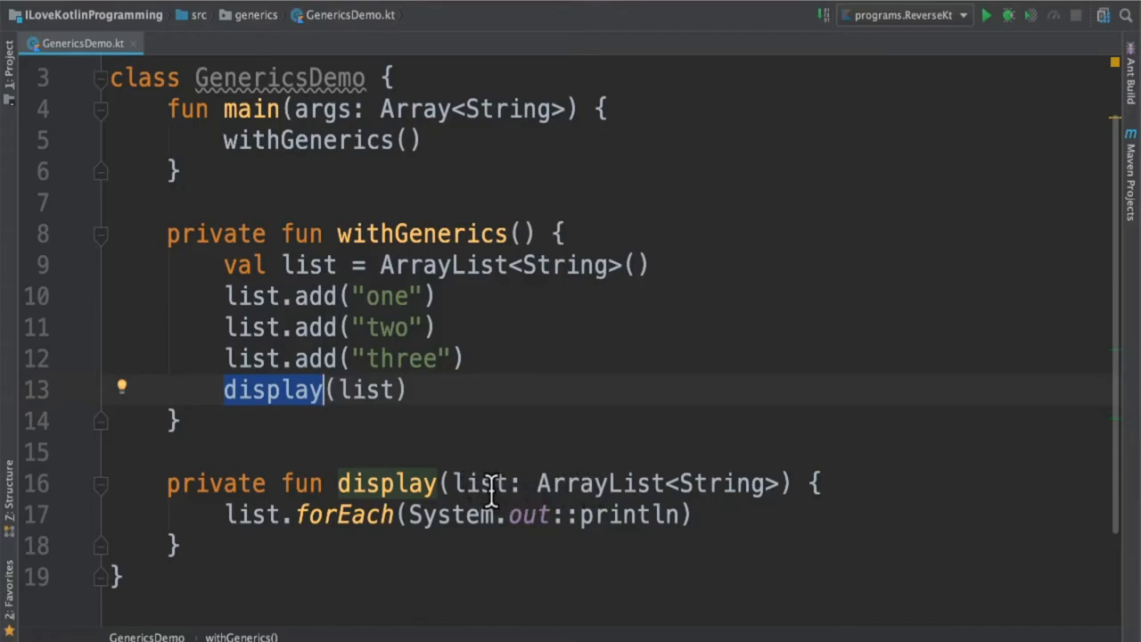
mouse_move(708, 483)
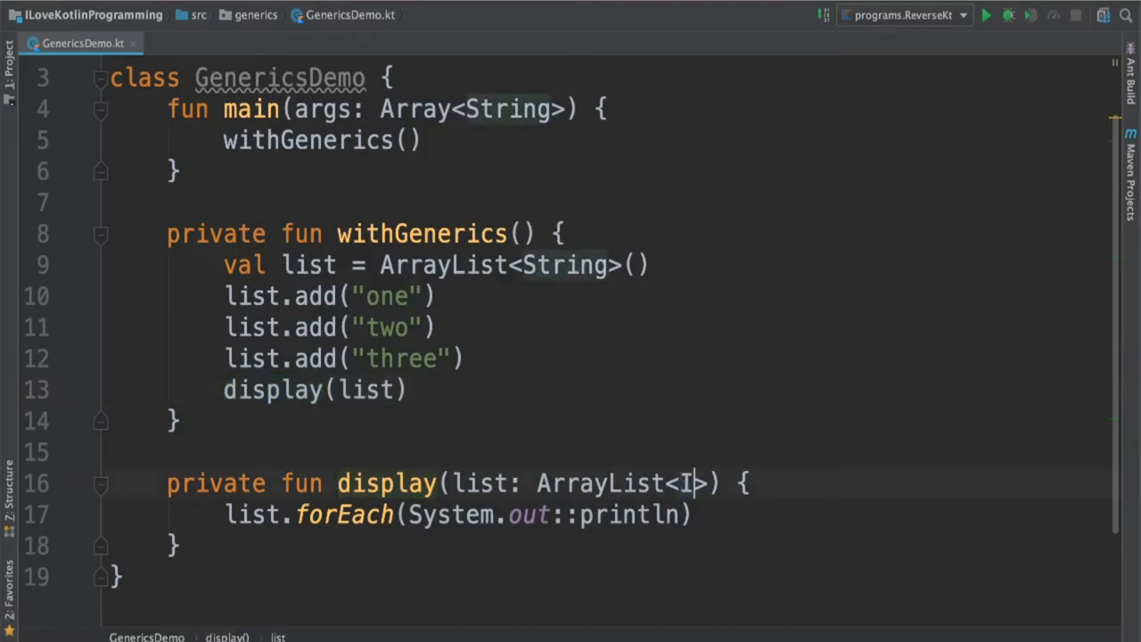
Type Int as display's parameter element type, making display(list) show a mismatch error
type("Int")
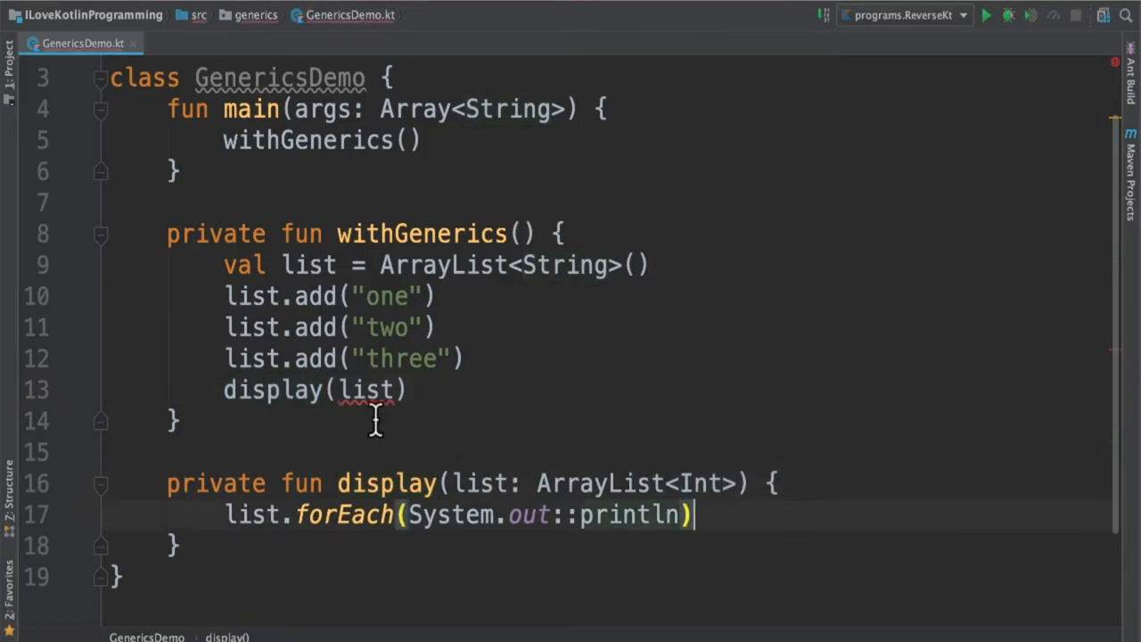
mouse_move(360, 390)
type("String")
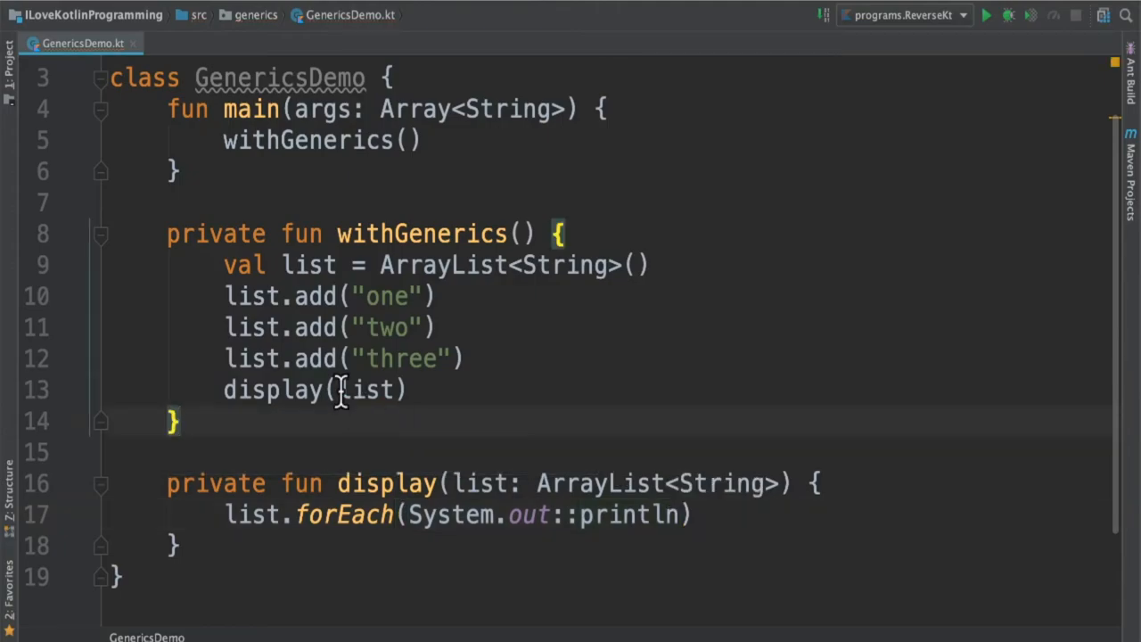
mouse_move(369, 399)
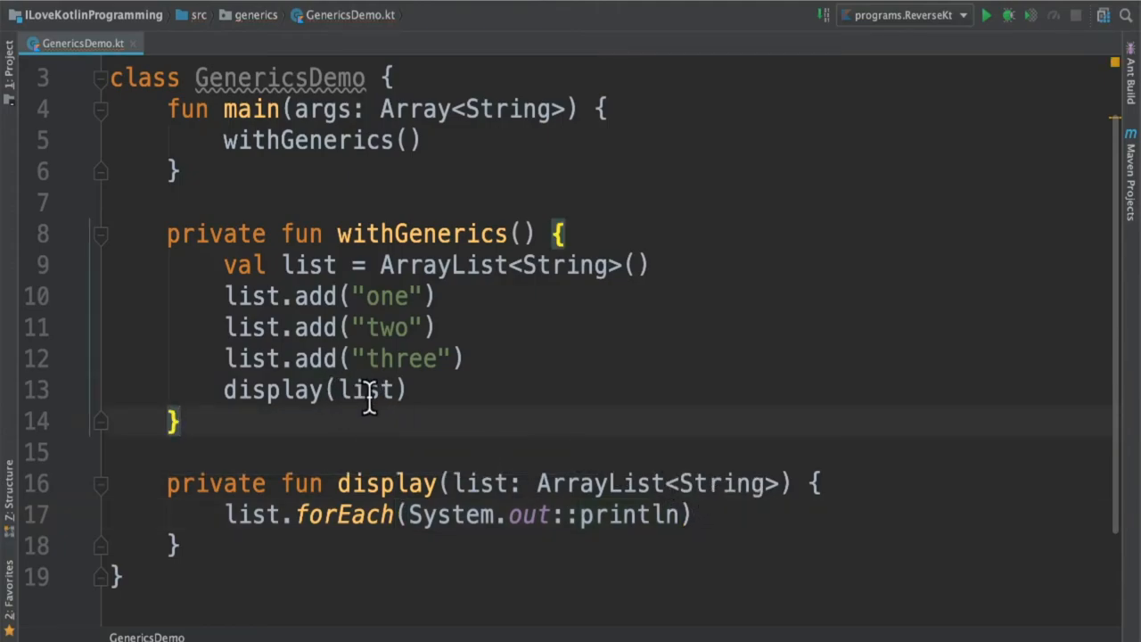